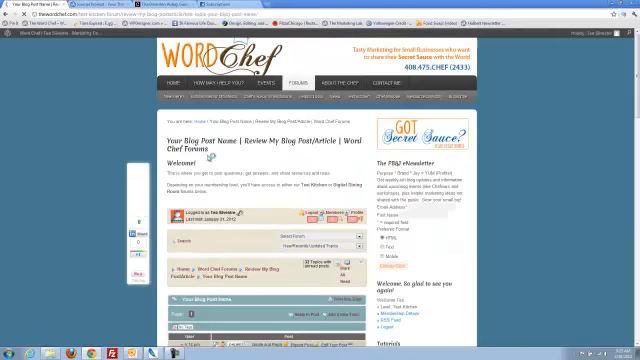
- Scroll down the forum reply page toward the reply editor
scroll(down, 3)
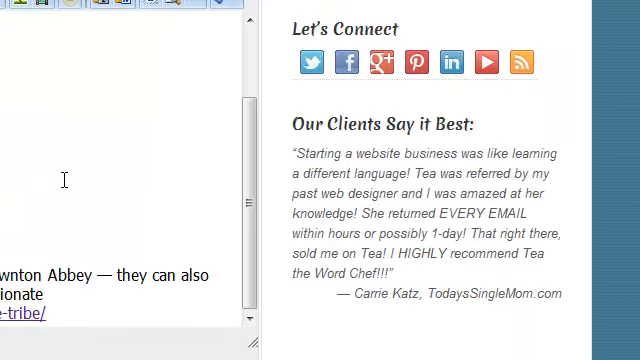
scroll(down, 3)
text(need to keep an eye on.)
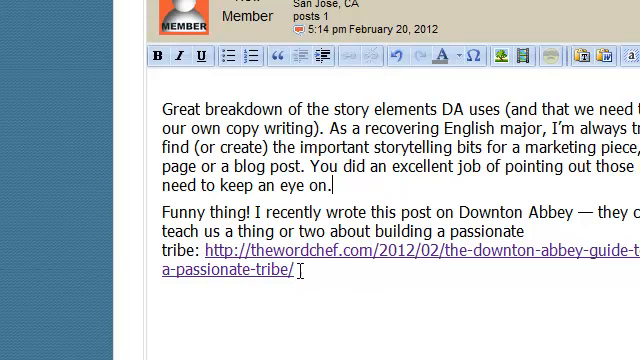
mouse_move(494, 185)
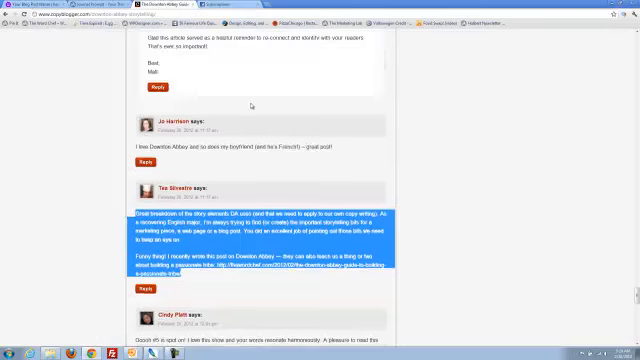
- Scroll down and back up through the Copyblogger Downton Abbey article's comments
scroll(down, 3)
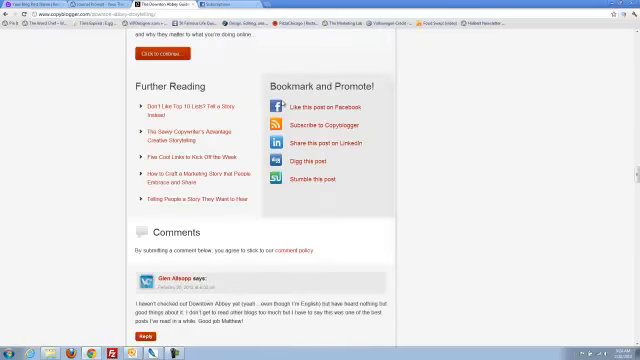
scroll(up, 3)
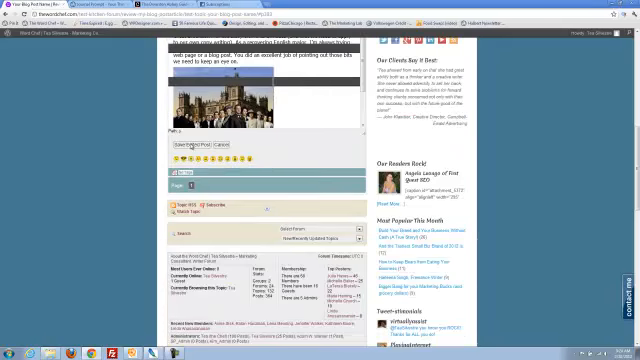
- Scroll back up the edited forum post showing the Downton Abbey image
scroll(up, 3)
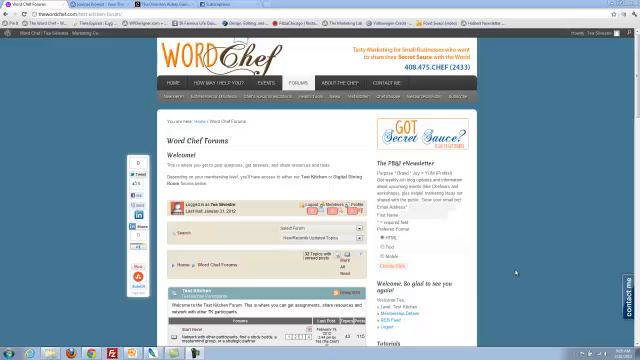
mouse_move(515, 273)
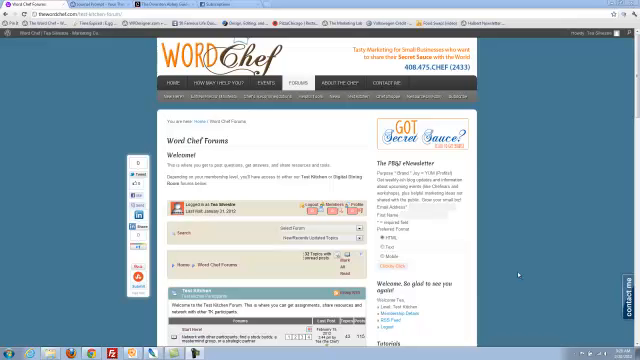
mouse_move(519, 272)
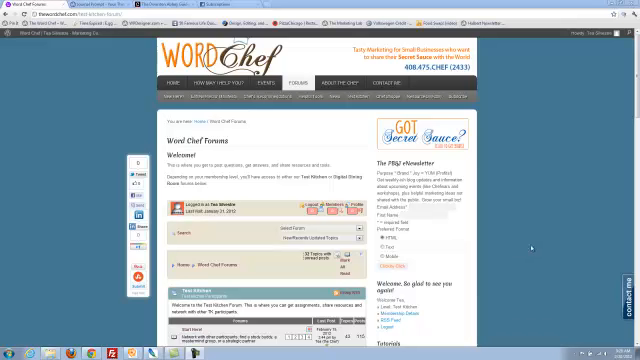
mouse_move(428, 223)
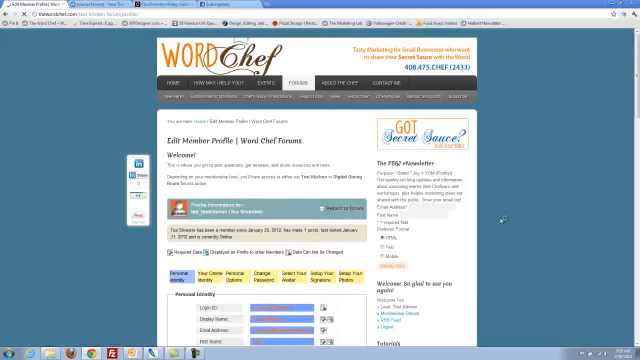
- Fill the Short Biography box with the foodie, writer, marketing consultant description
scroll(down, 3)
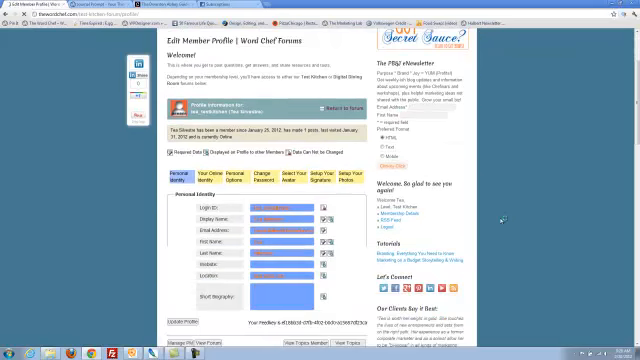
scroll(down, 3)
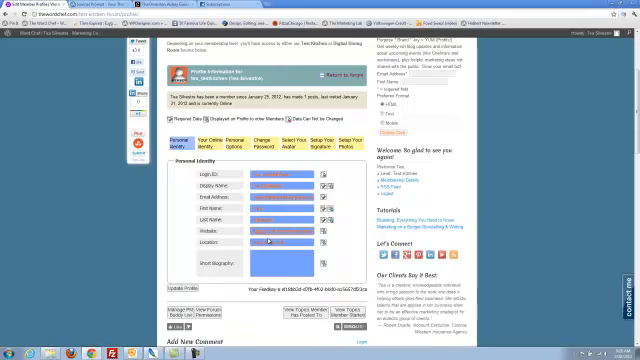
click(260, 262)
text(foodie/writer/marketing)
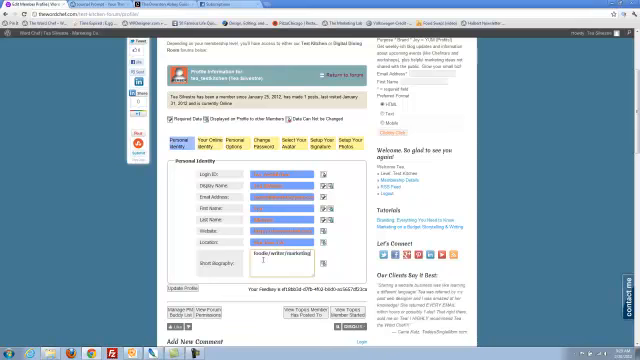
text(consultant)
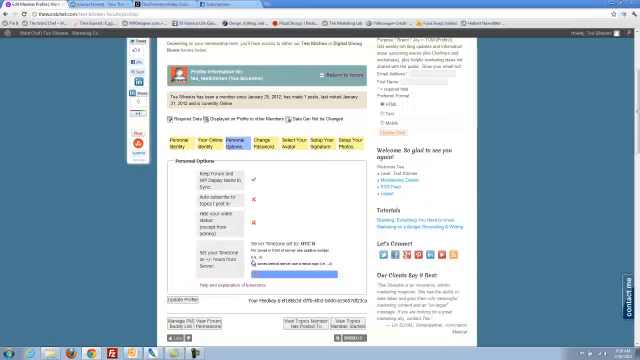
- Switch the Edit Member Profile page to its Personal Options tab
click(307, 134)
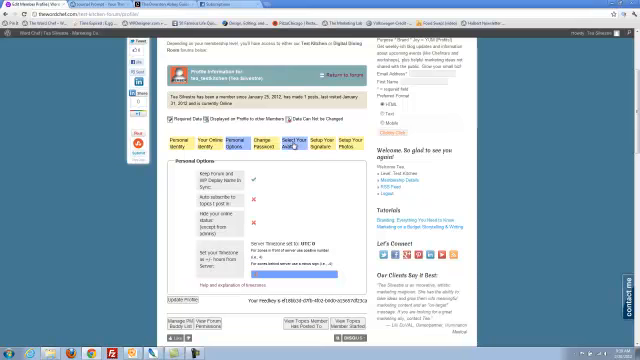
- Show the Select Your Avatar options and start choosing an image file
click(288, 138)
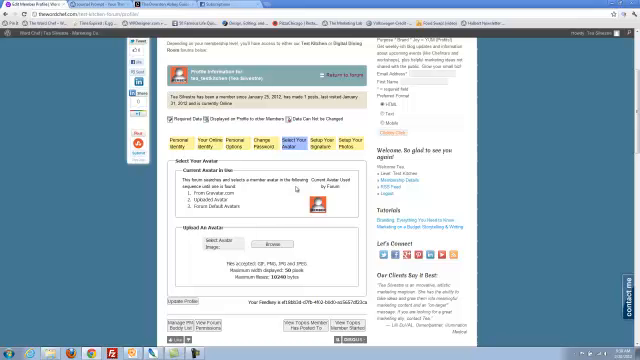
mouse_move(247, 208)
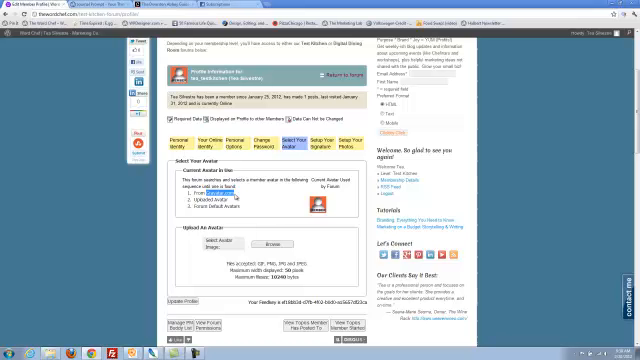
mouse_move(233, 198)
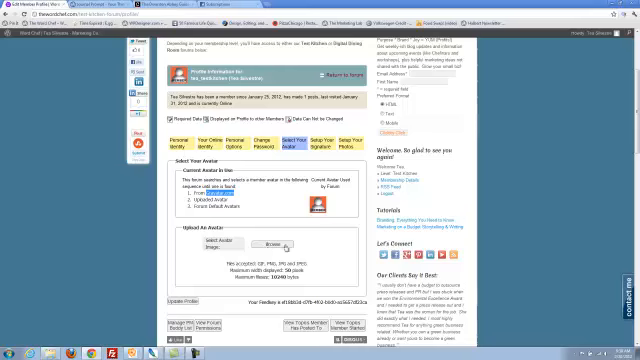
click(236, 223)
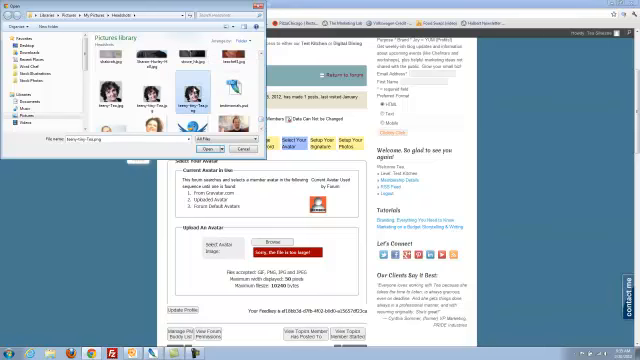
- Confirm teeny-tiny-Tea.png from Pictures > Headshots as the avatar upload
click(199, 146)
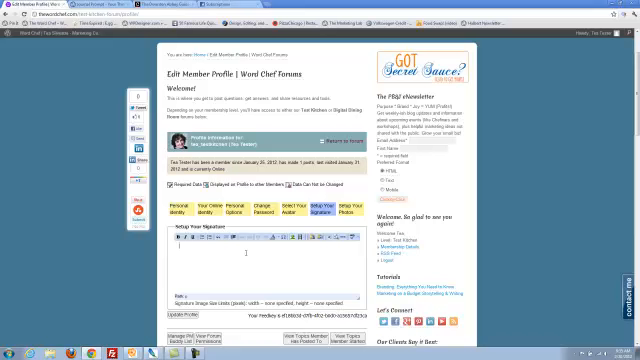
- Type the signature 'Helping you find and share your Secret Sauce with the world.'
text(Helping yi)
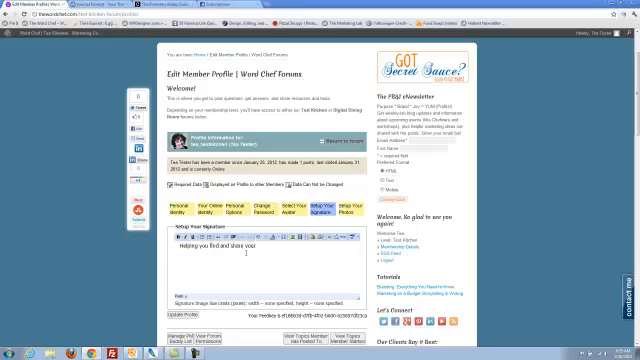
text(Secret Sauce with)
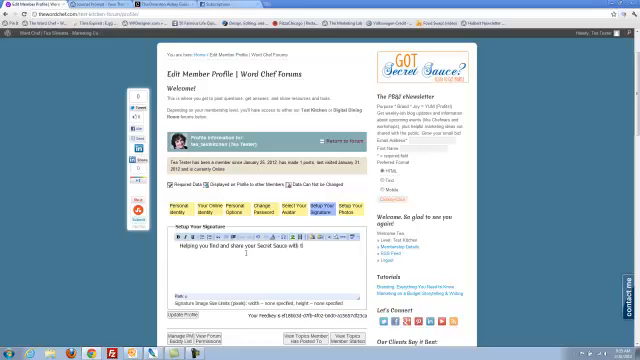
text(the world.)
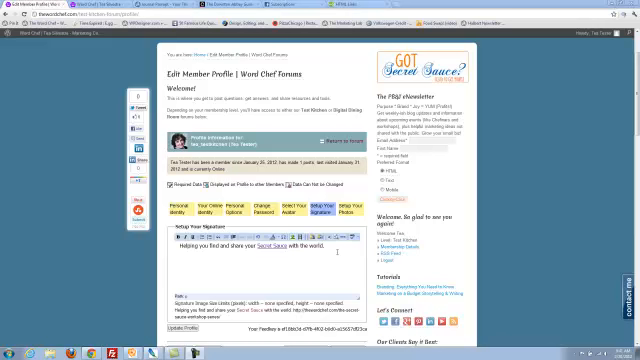
mouse_move(333, 254)
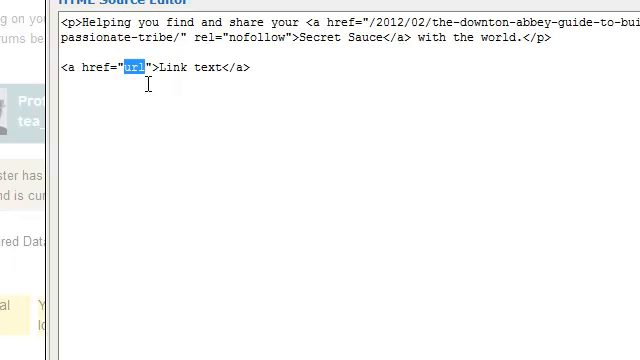
text(http://)
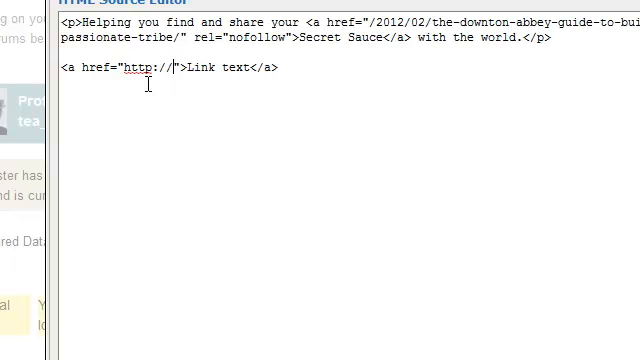
text(thewordchef.com)
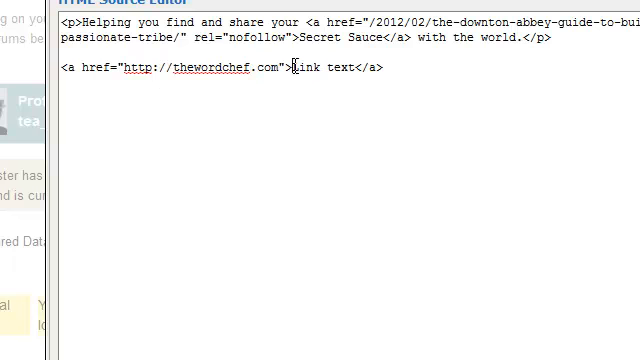
double_click(322, 68)
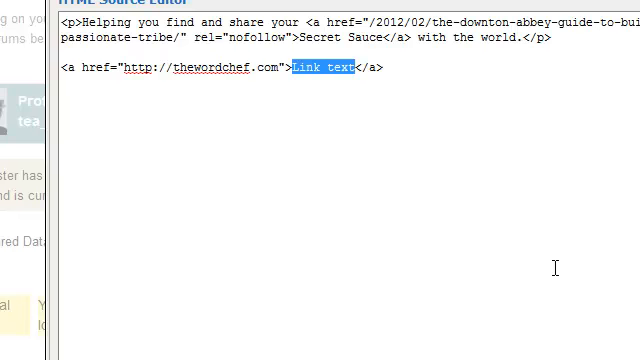
text(my webs)
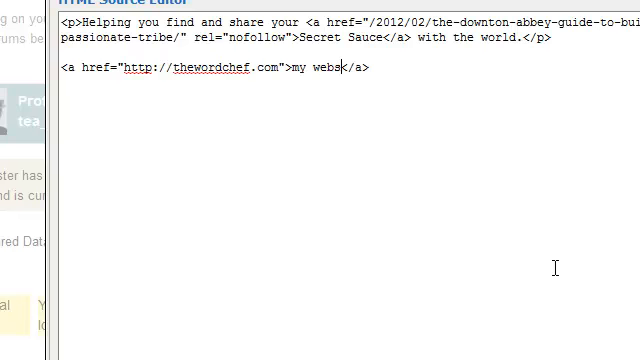